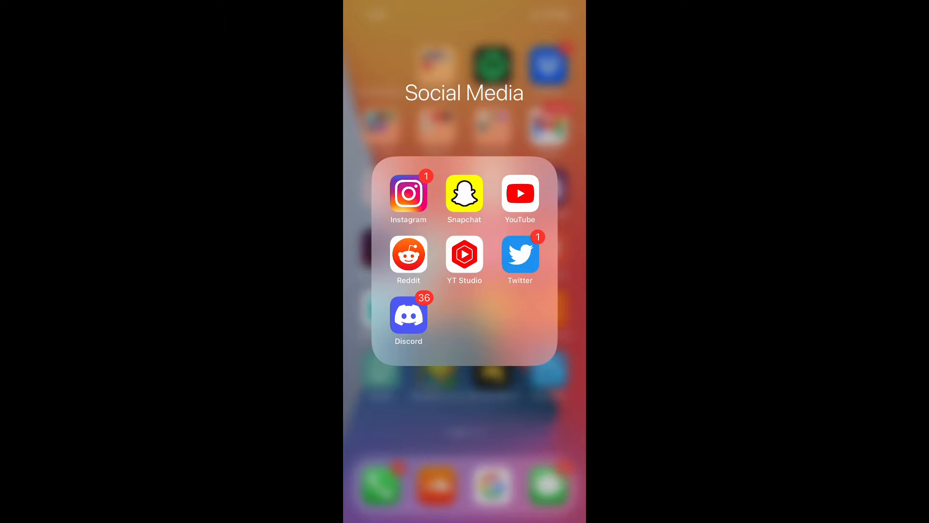
Step: Launch Discord from the home screen's Social Media folder to reach a server's channel list
click(409, 314)
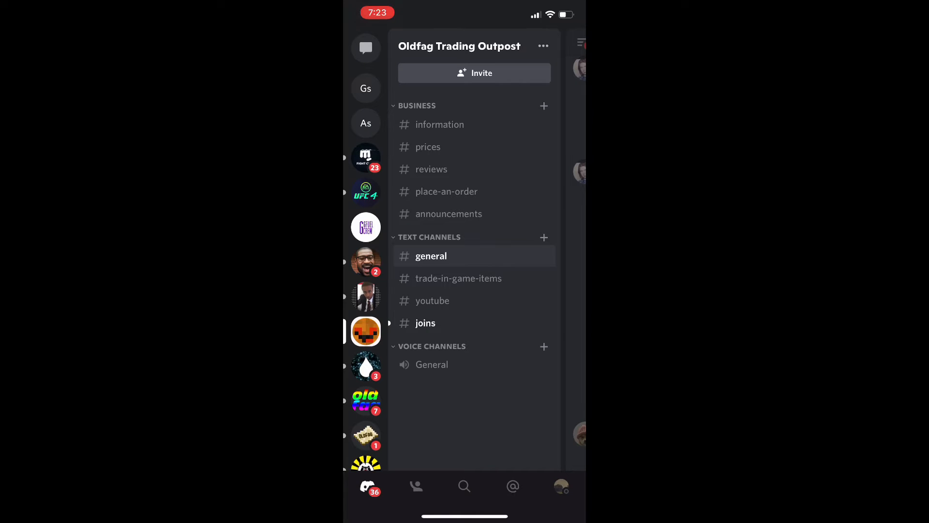